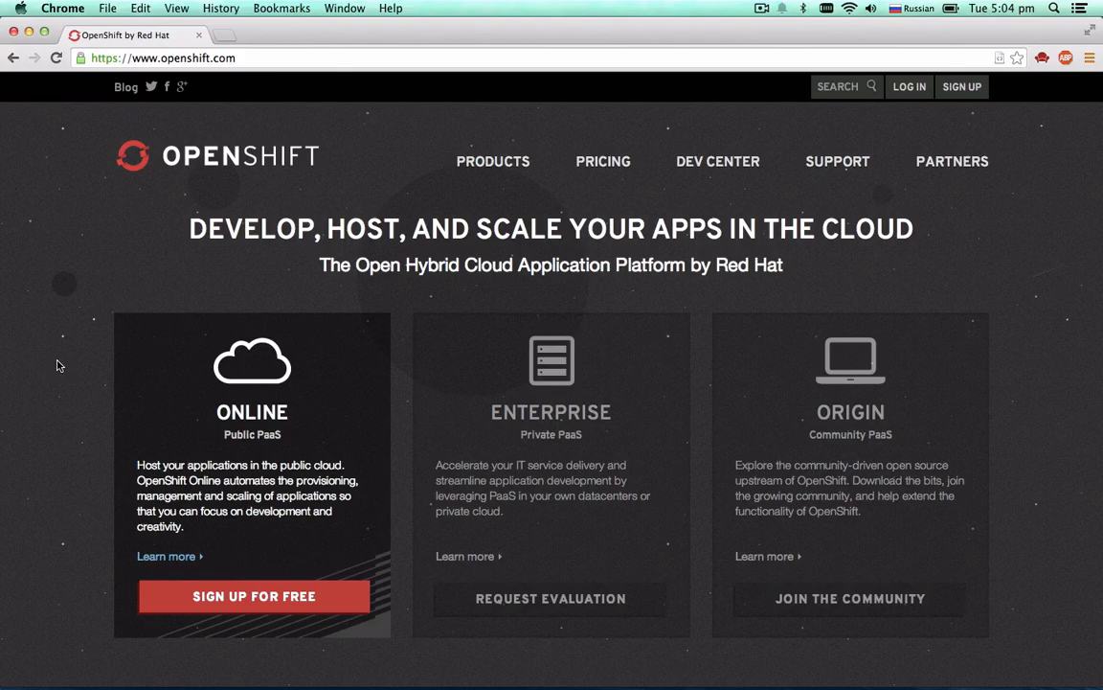
{"action": "mouse_move", "coordinate": [604, 170]}
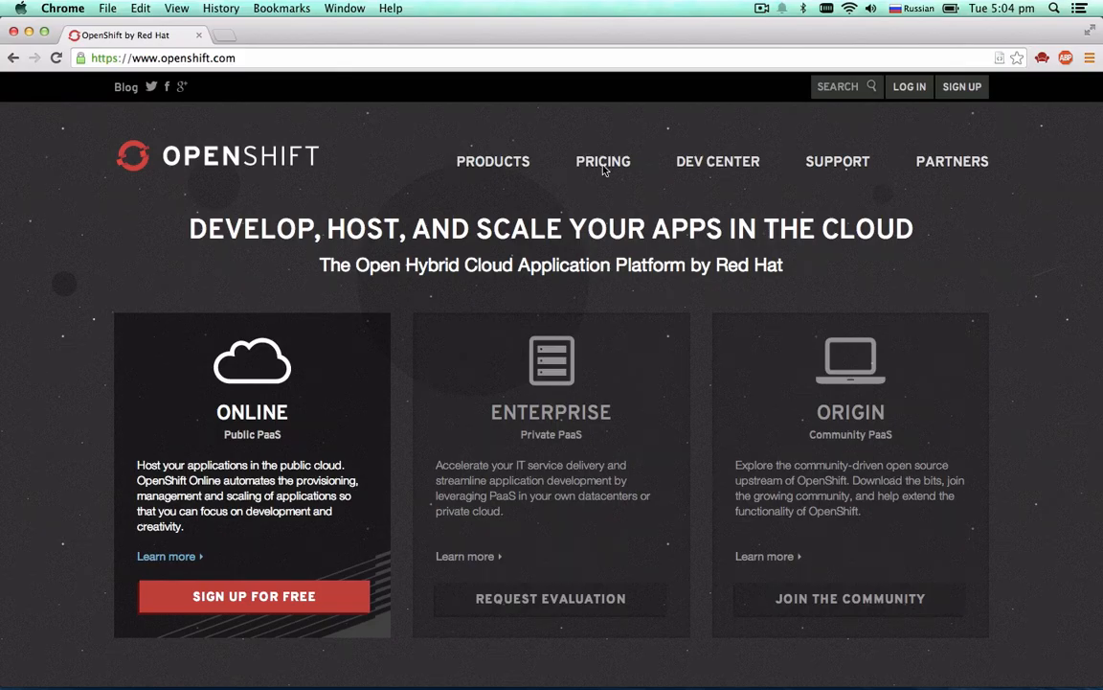
Log in to the OpenShift Online account to reach the empty Applications welcome page
{"action": "left_click", "coordinate": [907, 86]}
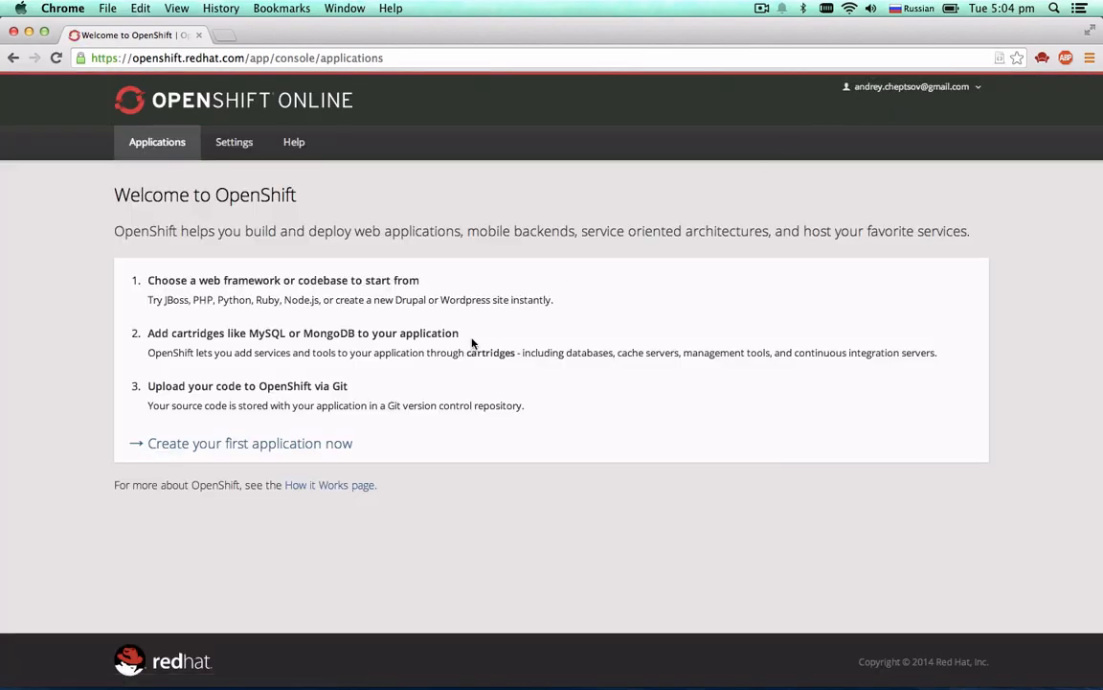
Create a JBoss Application Server 7 app named jbossas from the Java tag with default settings
{"action": "left_click", "coordinate": [250, 442]}
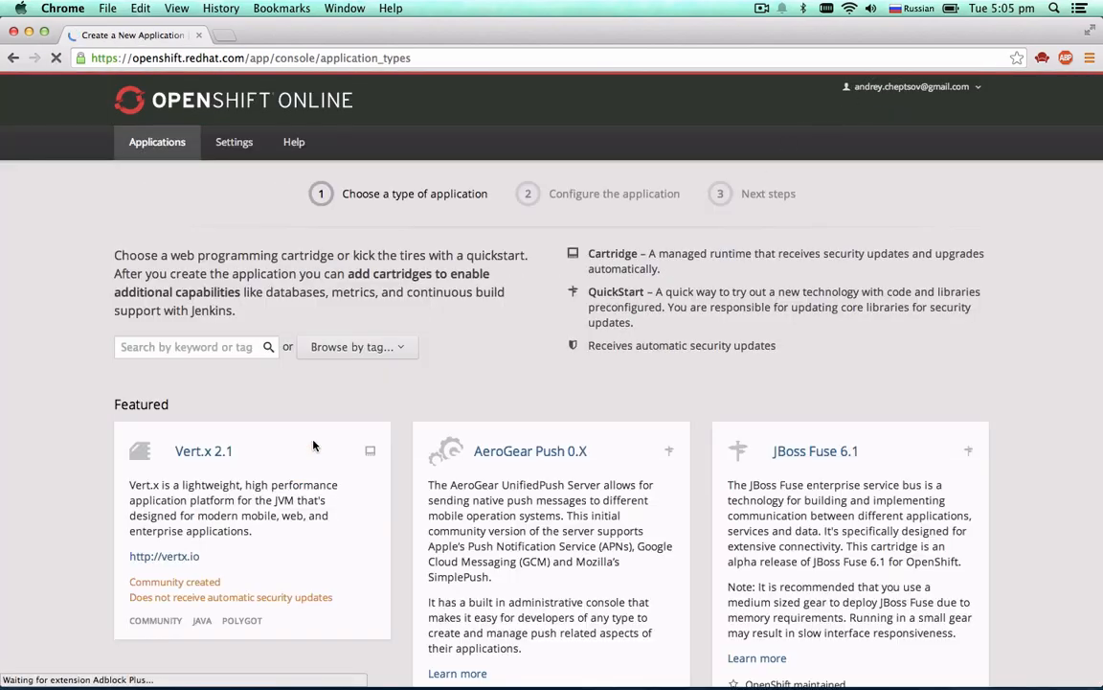
{"action": "left_click", "coordinate": [356, 347]}
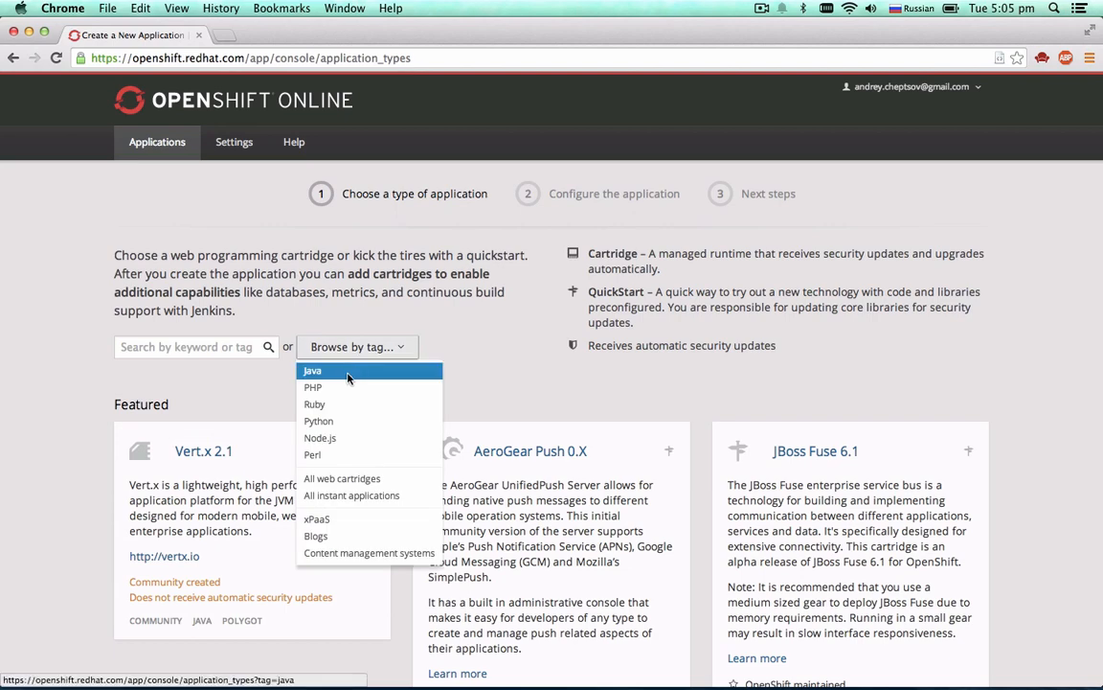
{"action": "left_click", "coordinate": [312, 370]}
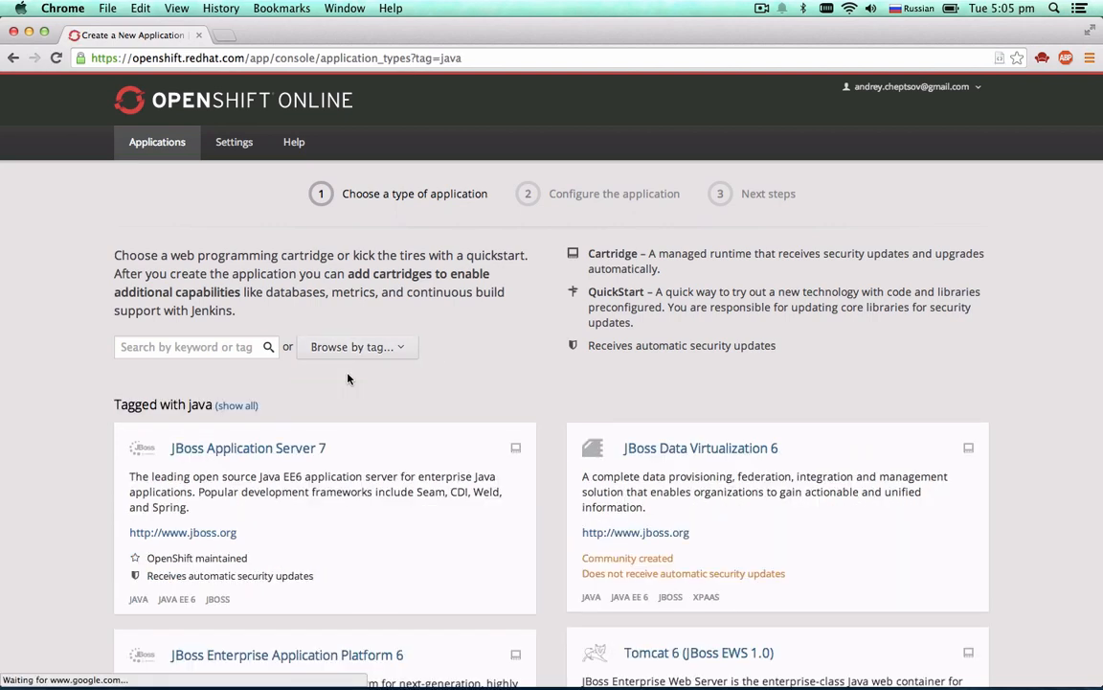
{"action": "scroll", "scroll_direction": "down", "scroll_amount": 3}
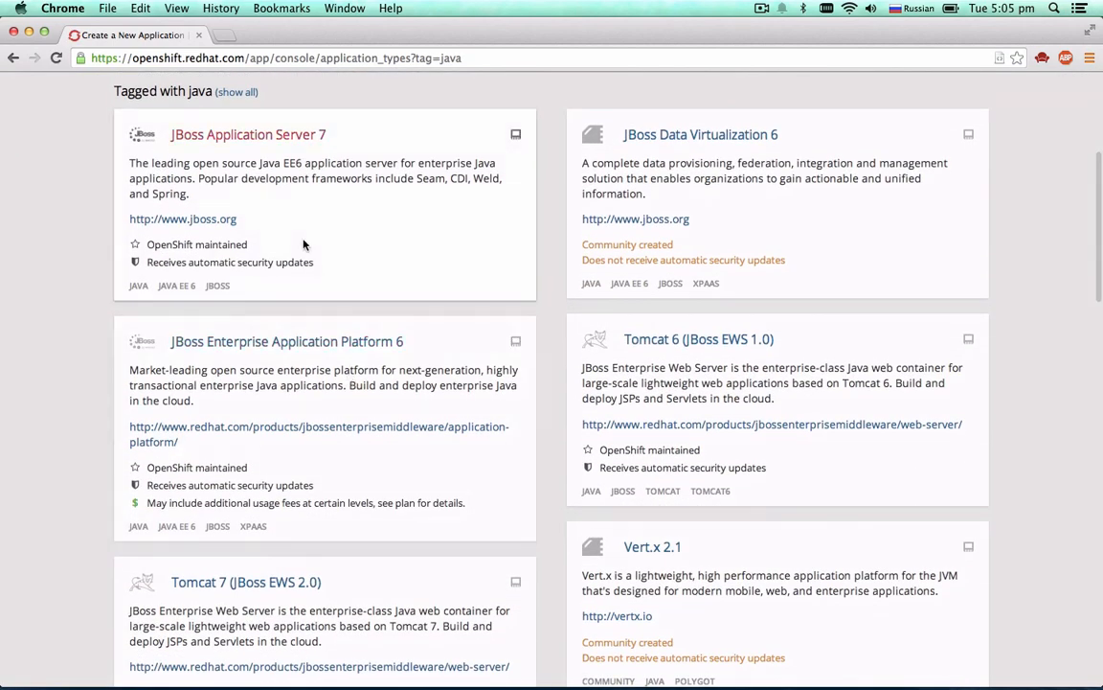
{"action": "left_click", "coordinate": [247, 134]}
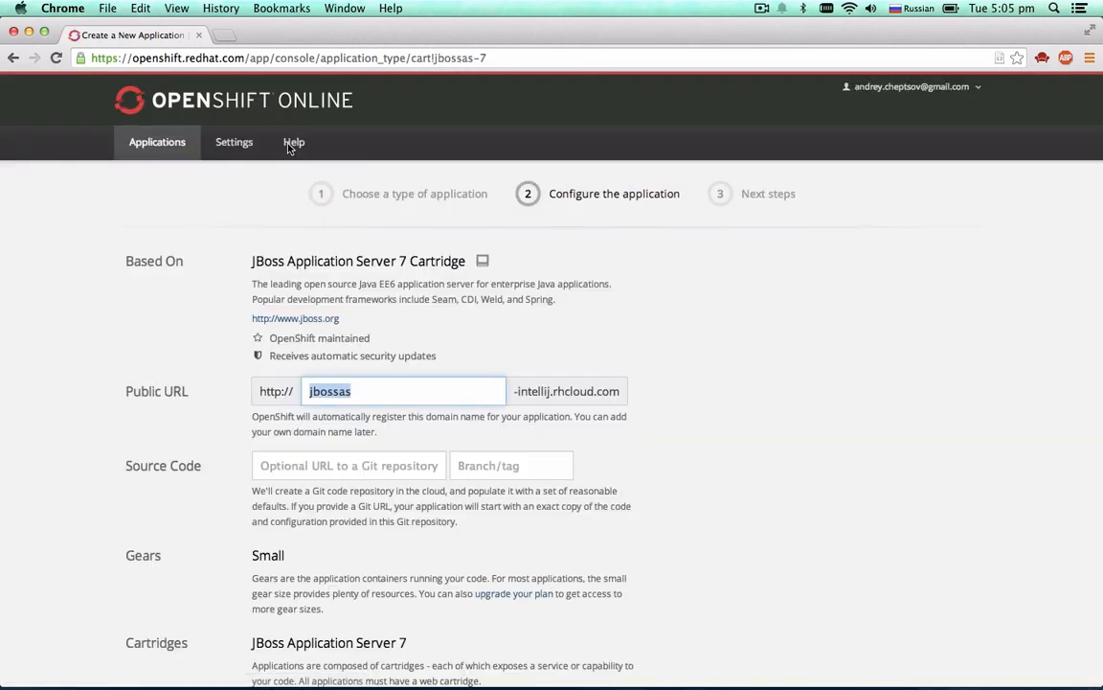
{"action": "scroll", "scroll_direction": "down", "scroll_amount": 3}
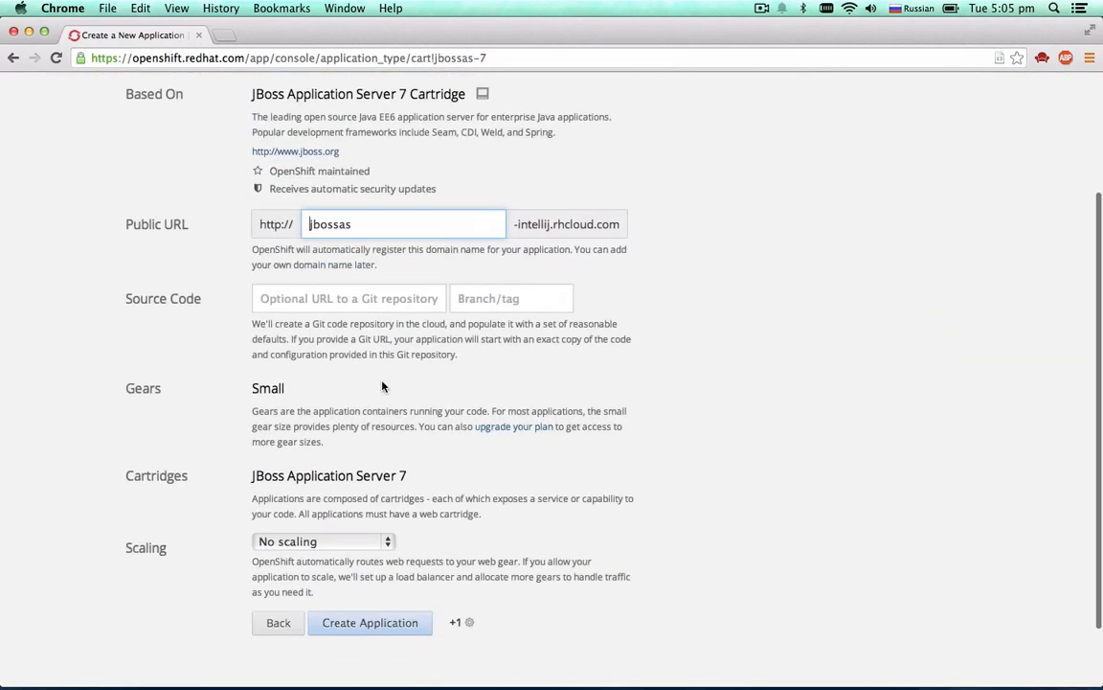
{"action": "left_click", "coordinate": [369, 622]}
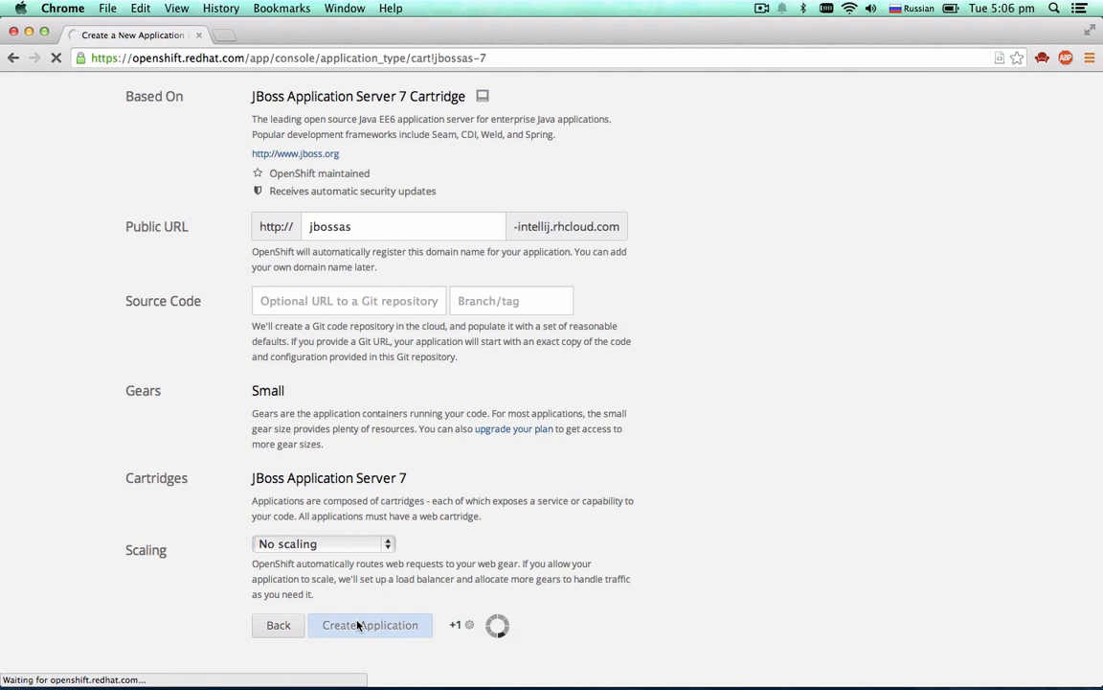
{"action": "left_click", "coordinate": [370, 625]}
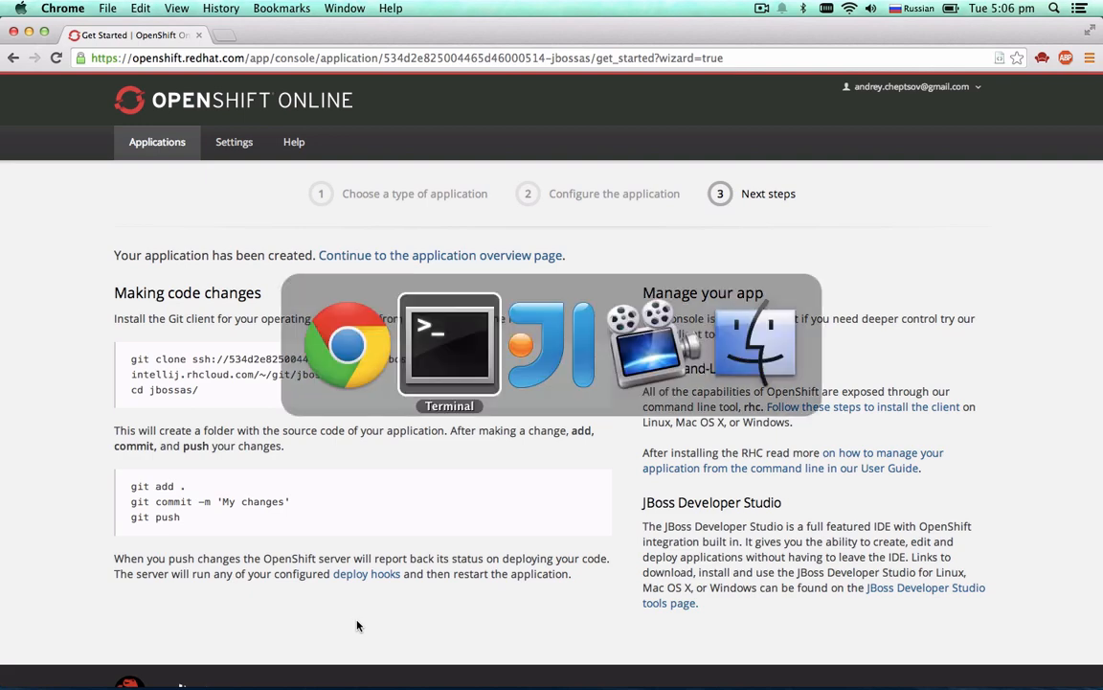
Open the Clouds page of IntelliJ IDEA Preferences from the welcome screen
{"action": "left_click", "coordinate": [551, 345]}
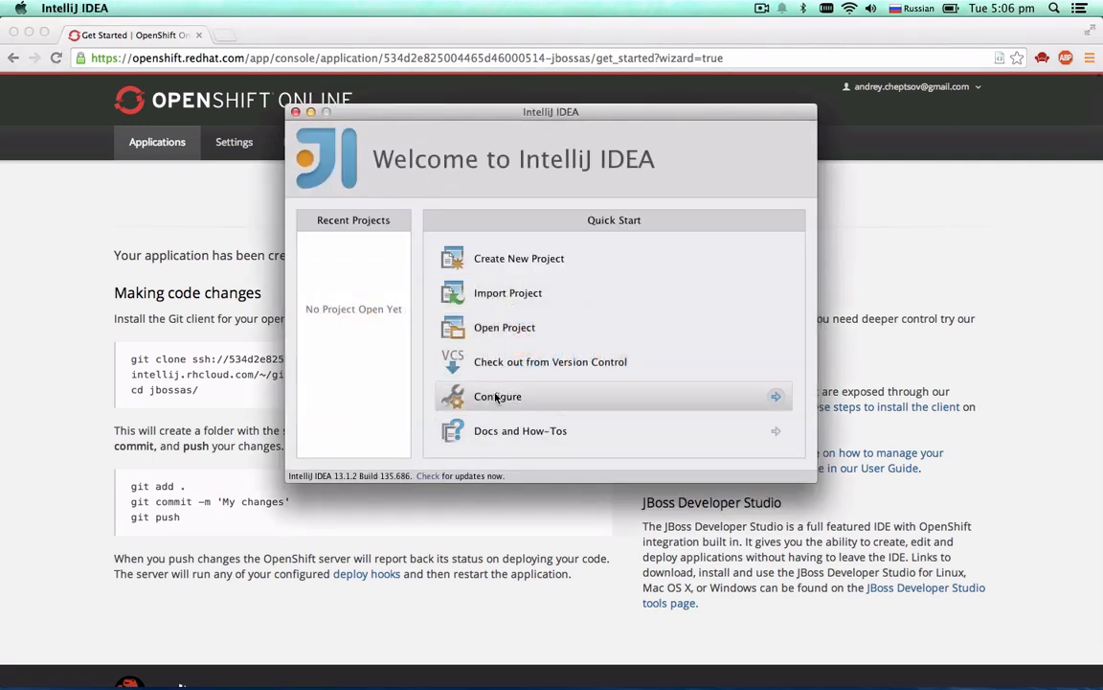
{"action": "left_click", "coordinate": [497, 395]}
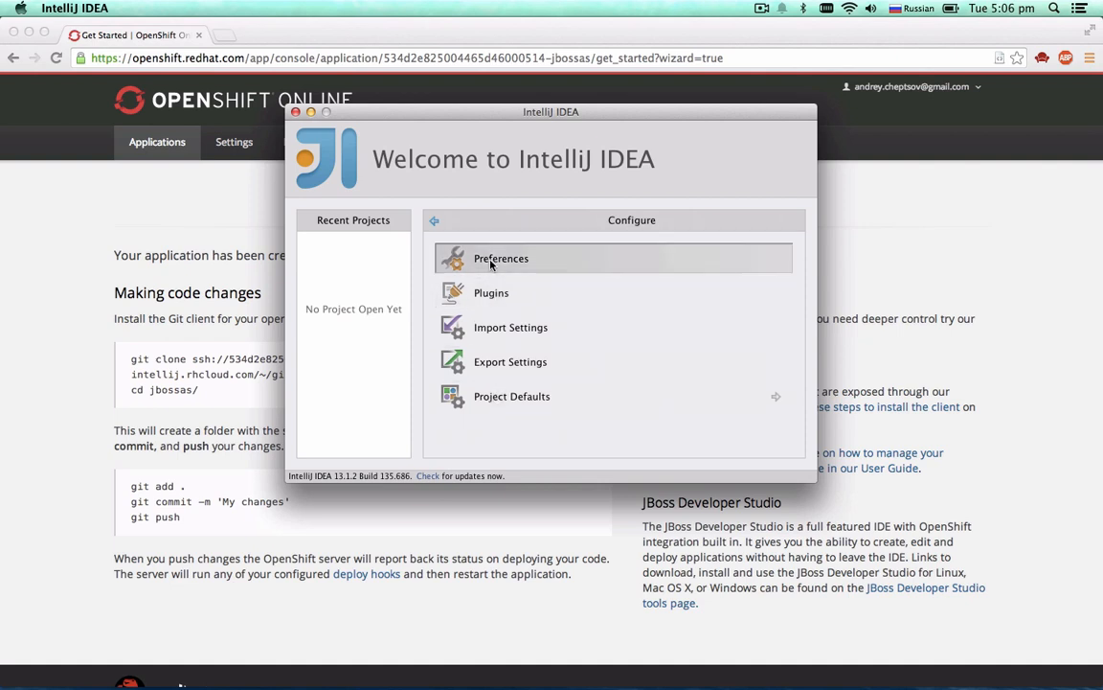
{"action": "left_click", "coordinate": [501, 258]}
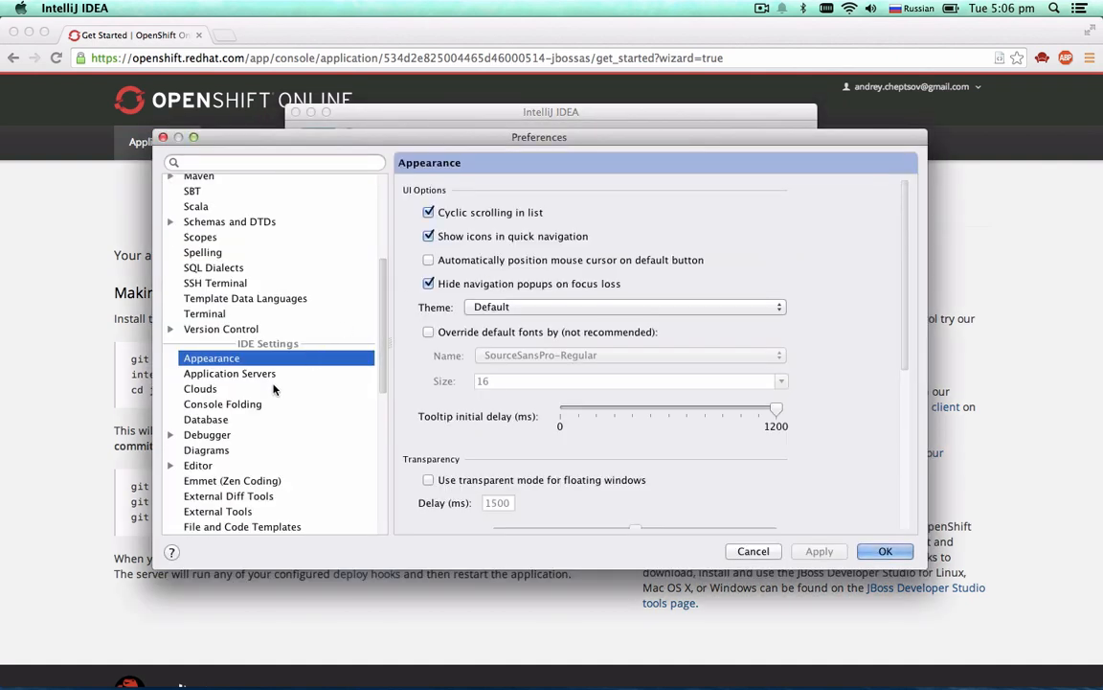
{"action": "left_click", "coordinate": [200, 388]}
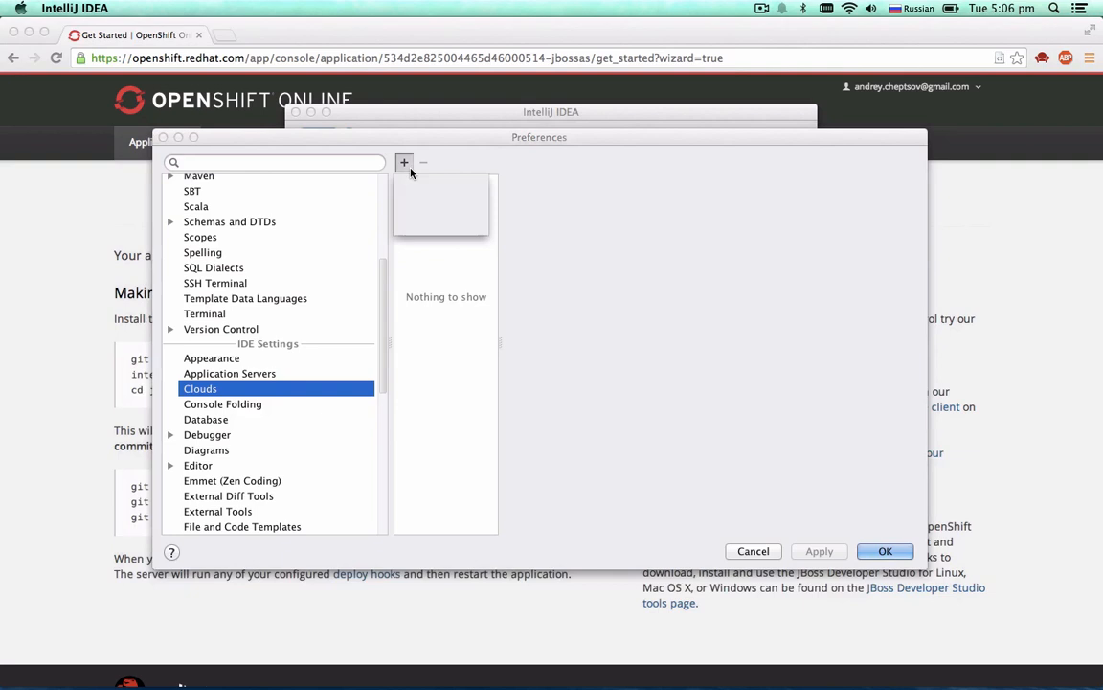
{"action": "left_click", "coordinate": [403, 162]}
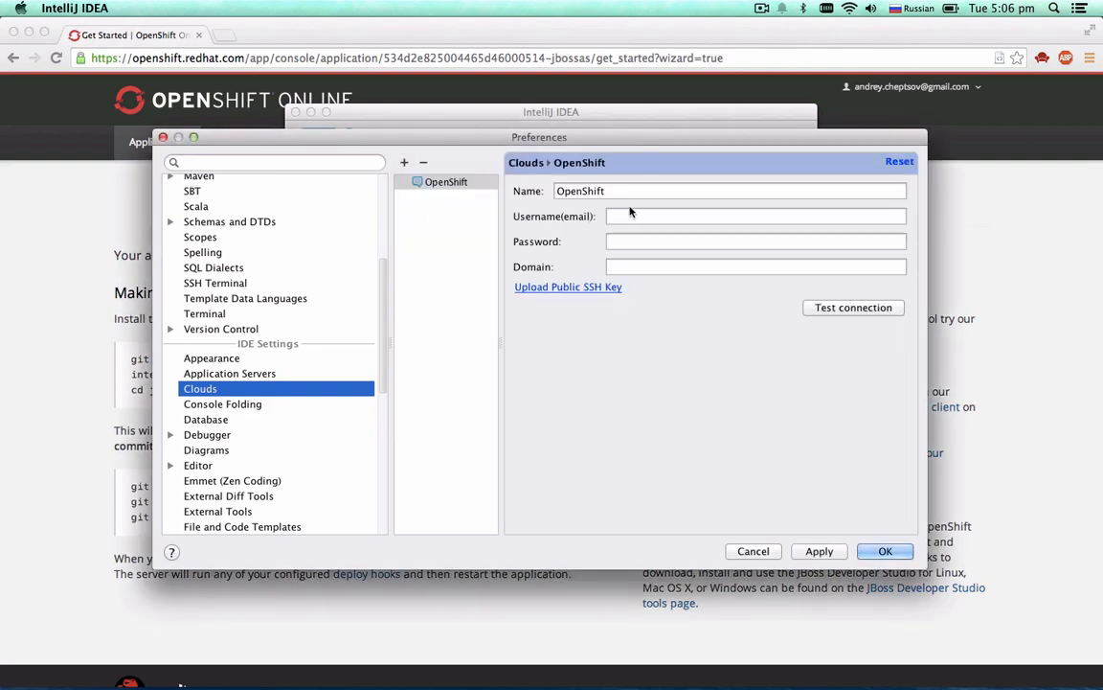
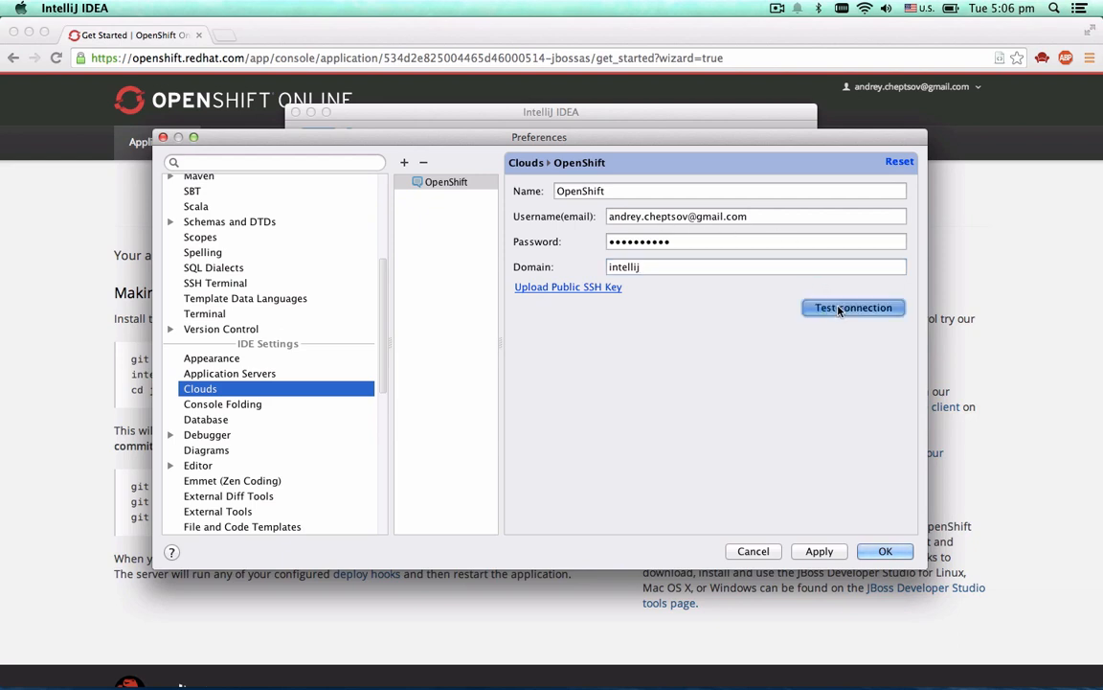
{"action": "left_click", "coordinate": [853, 308]}
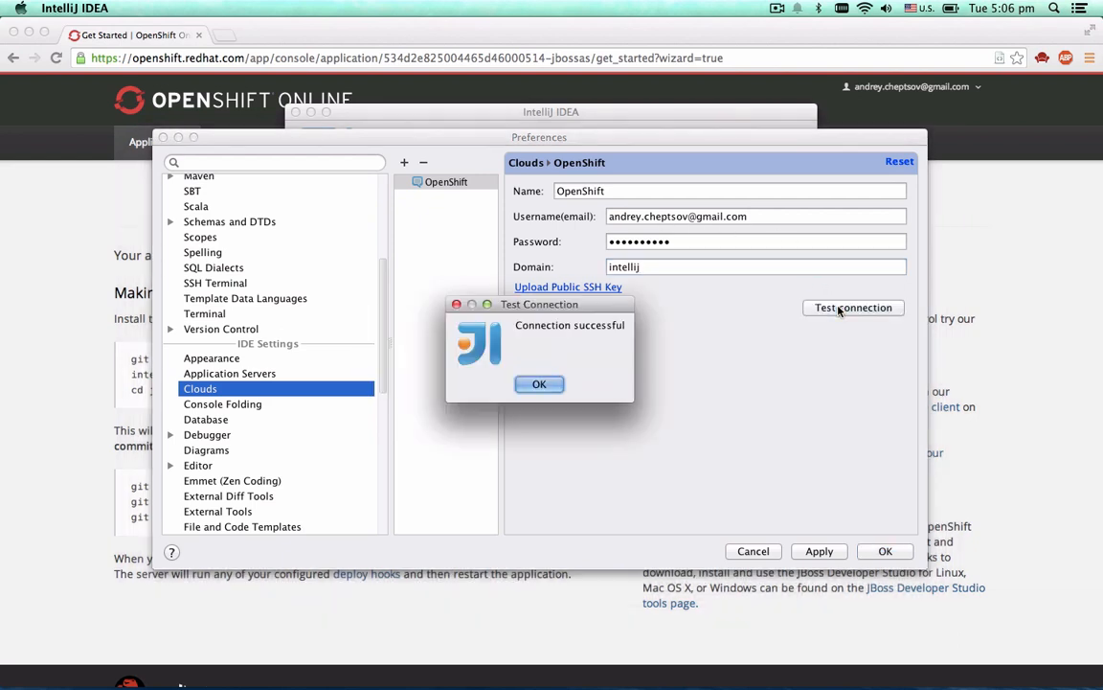
{"action": "left_click", "coordinate": [539, 383]}
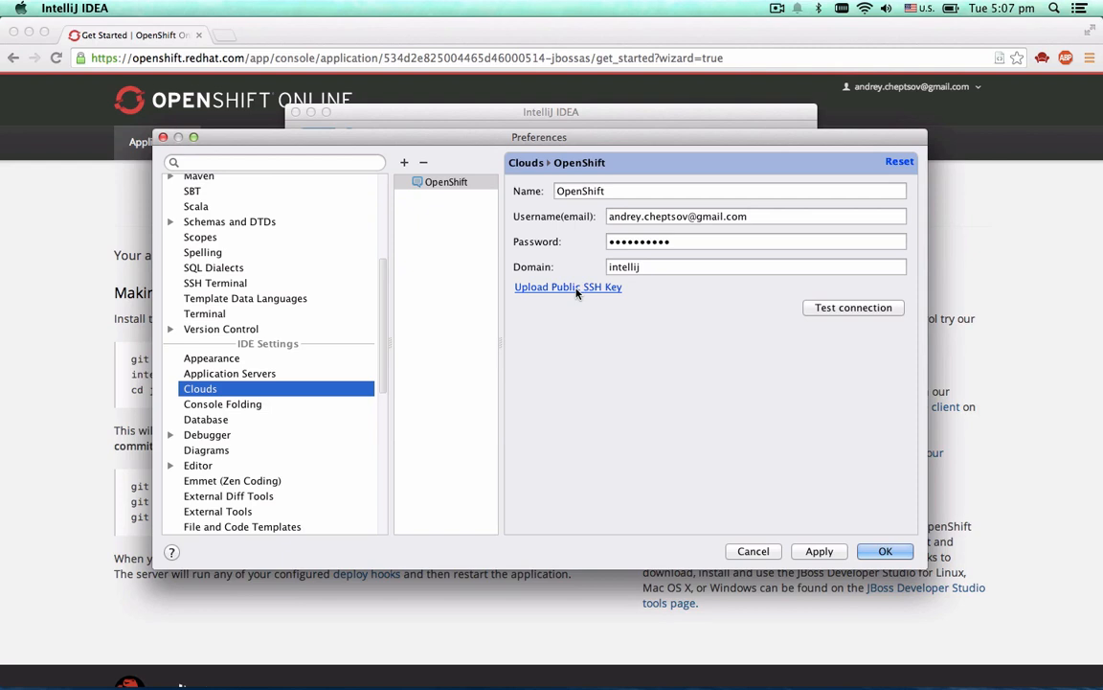
Upload ~/.ssh/id_rsa.pub as the OpenShift SSH key and confirm the upload
{"action": "left_click", "coordinate": [568, 286]}
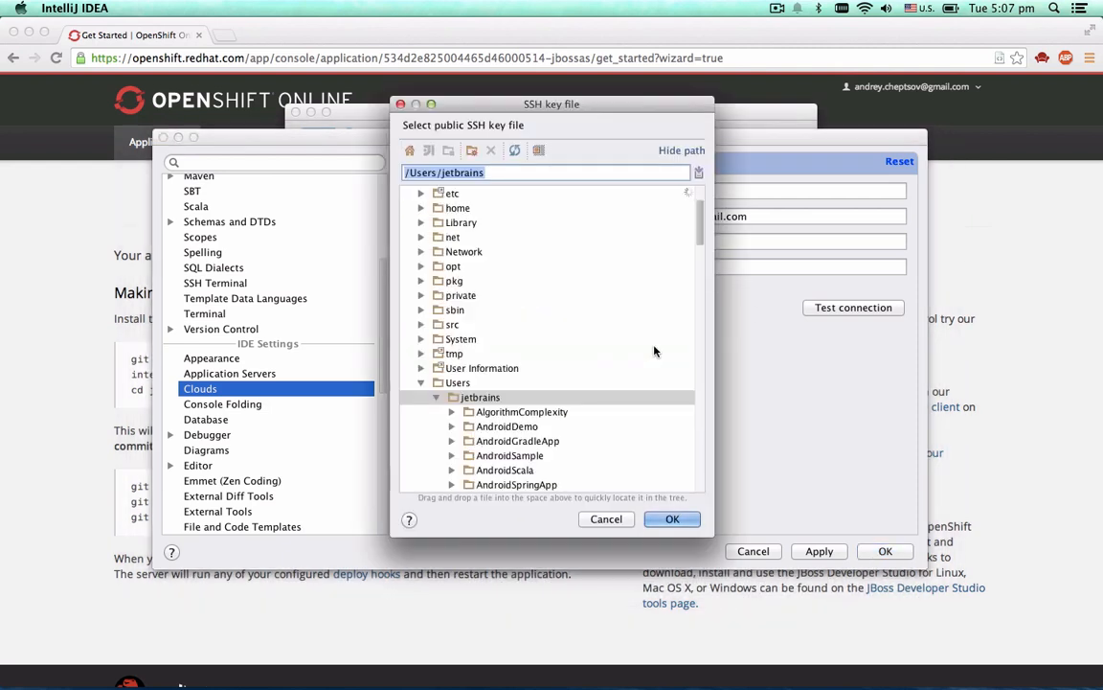
{"action": "type", "text": "/.ssh/"}
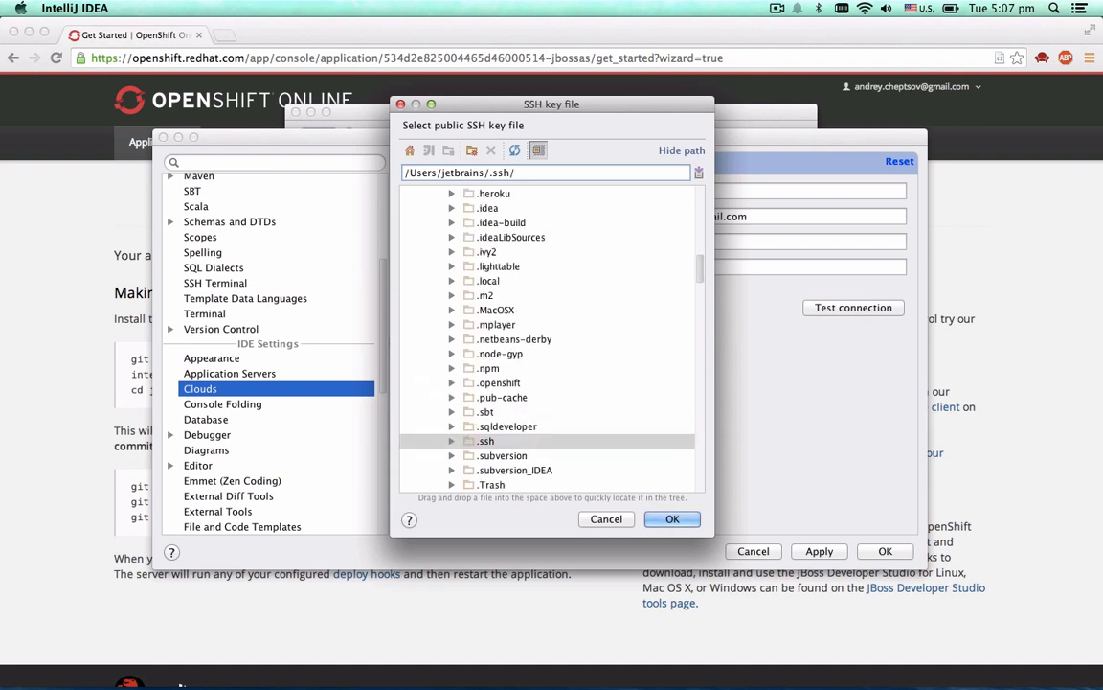
{"action": "left_click", "coordinate": [452, 441]}
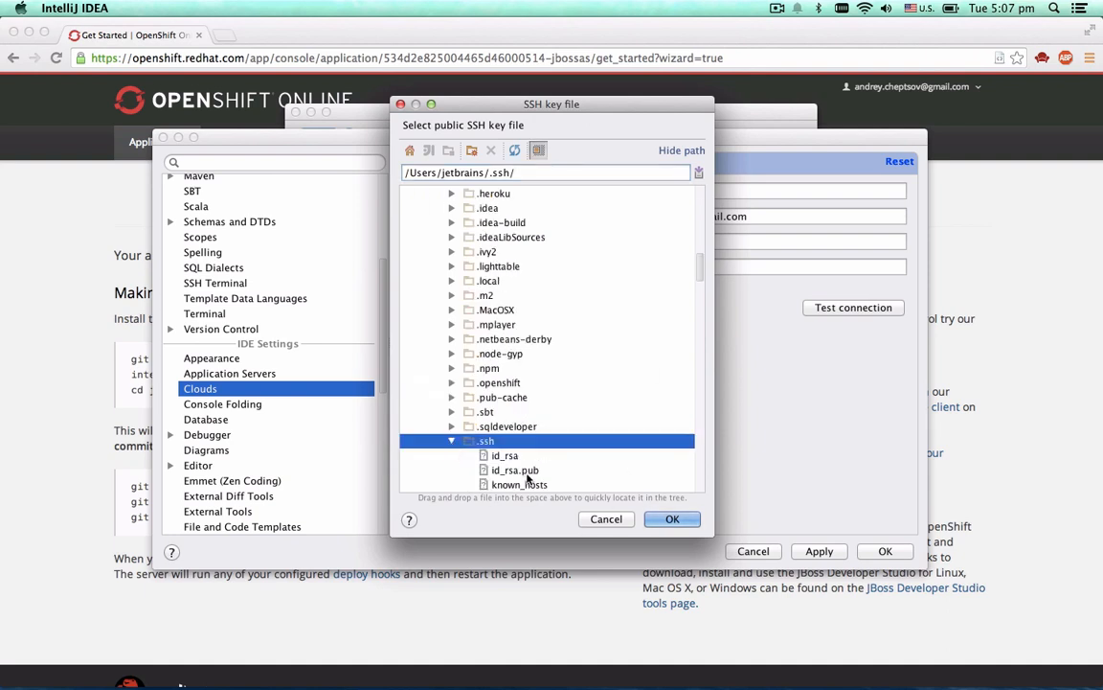
{"action": "left_click", "coordinate": [673, 518]}
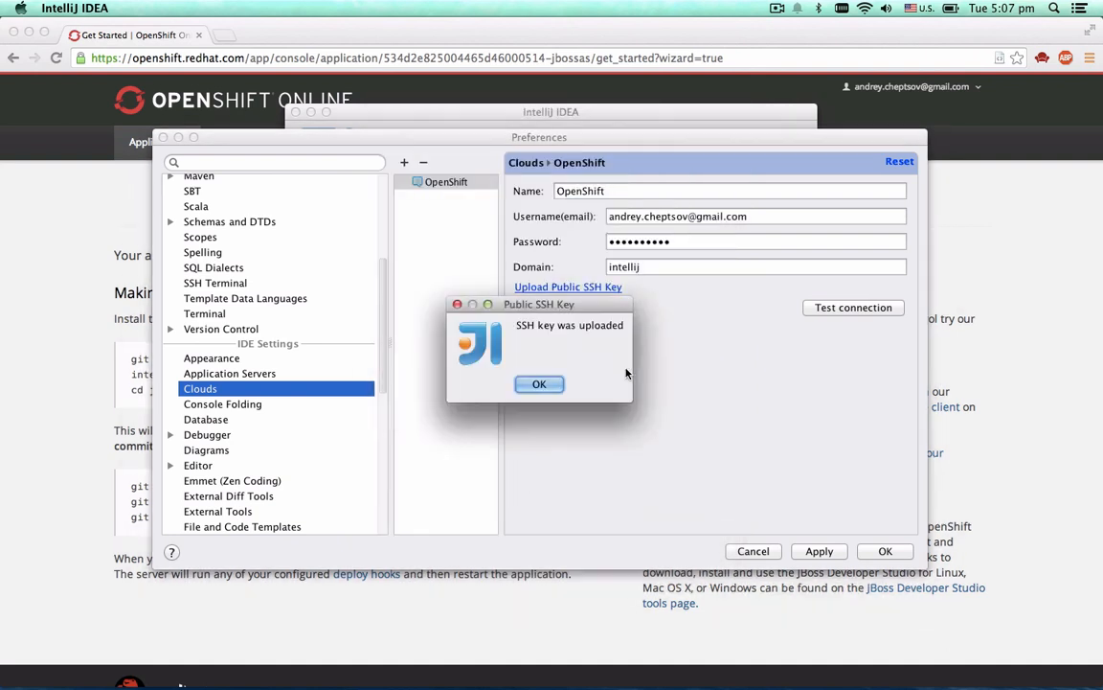
{"action": "left_click", "coordinate": [539, 383]}
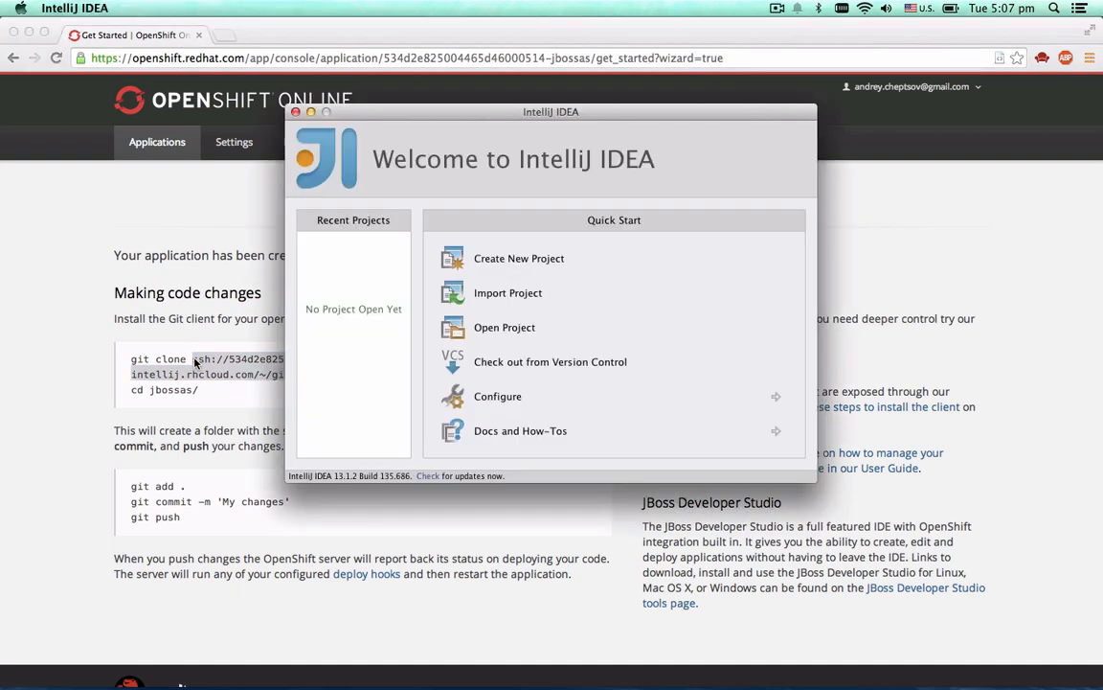
Git-clone the OpenShift repository into /Users/jetbrains/jbossas and open it as a project
{"action": "left_click", "coordinate": [550, 361]}
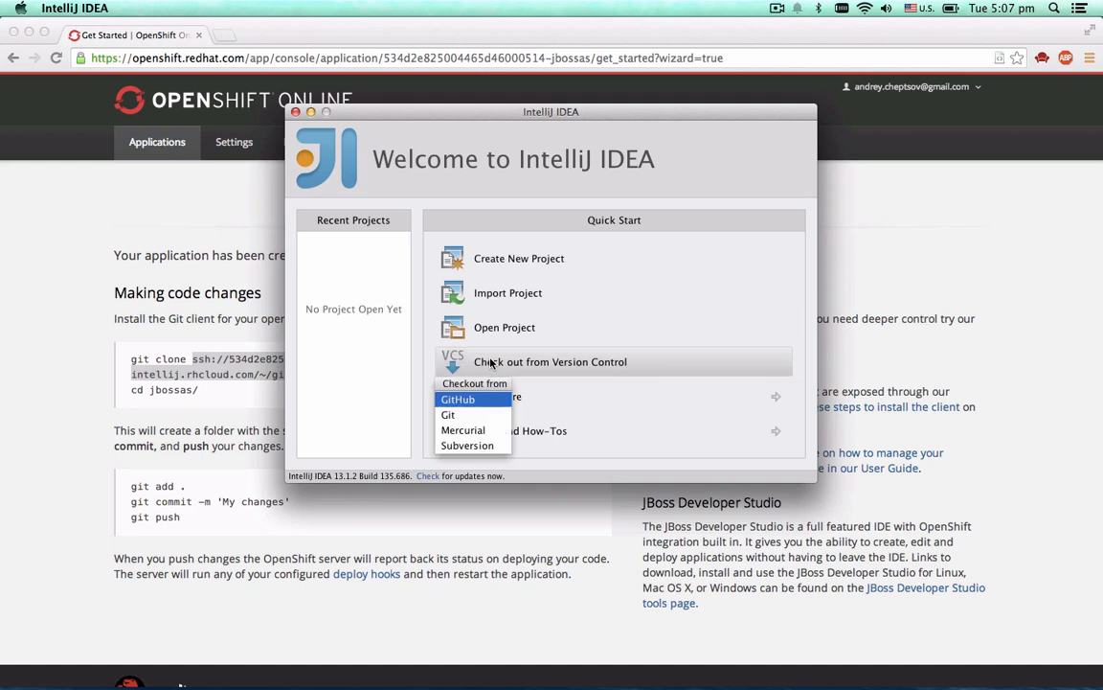
{"action": "left_click", "coordinate": [457, 399]}
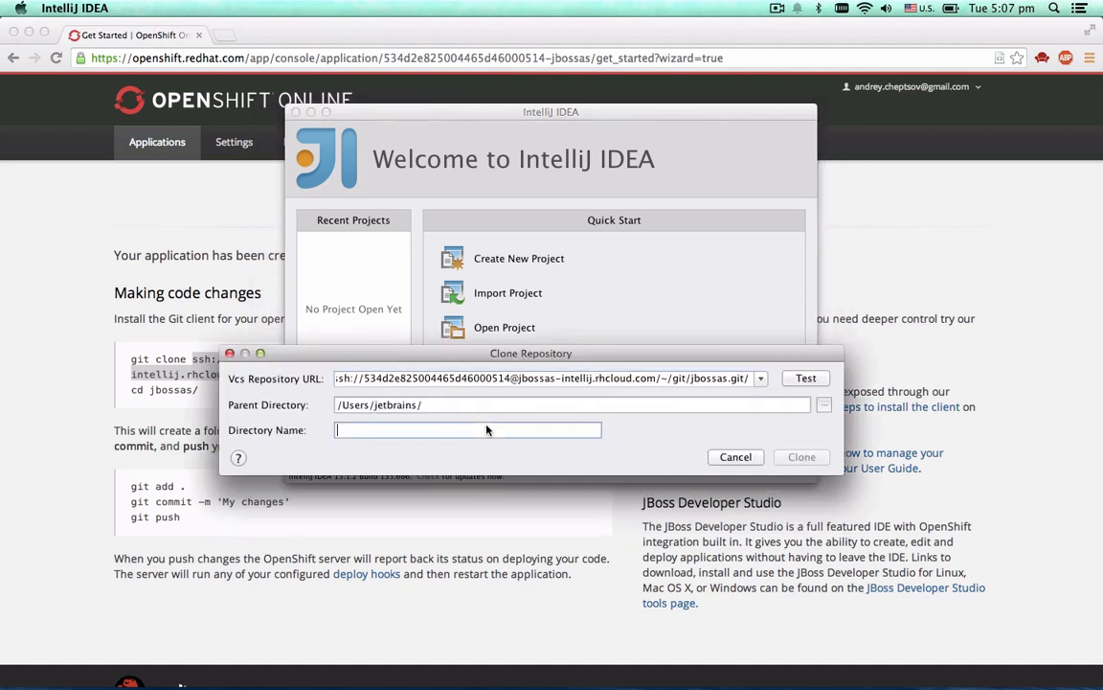
{"action": "type", "text": "jbossas"}
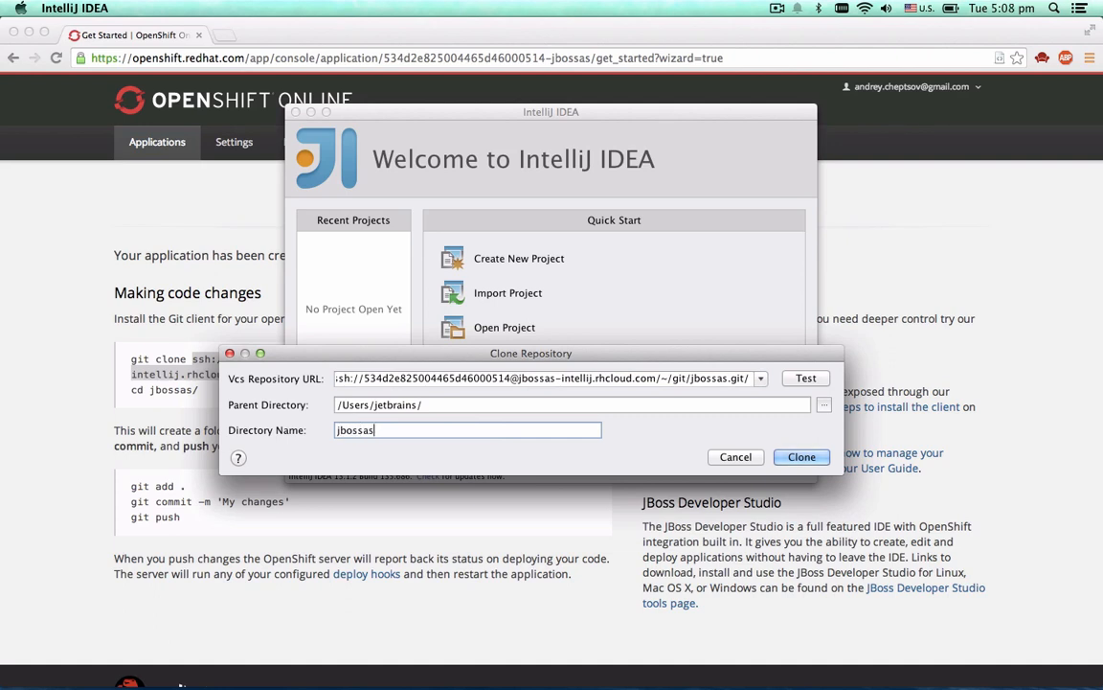
{"action": "left_click", "coordinate": [802, 456]}
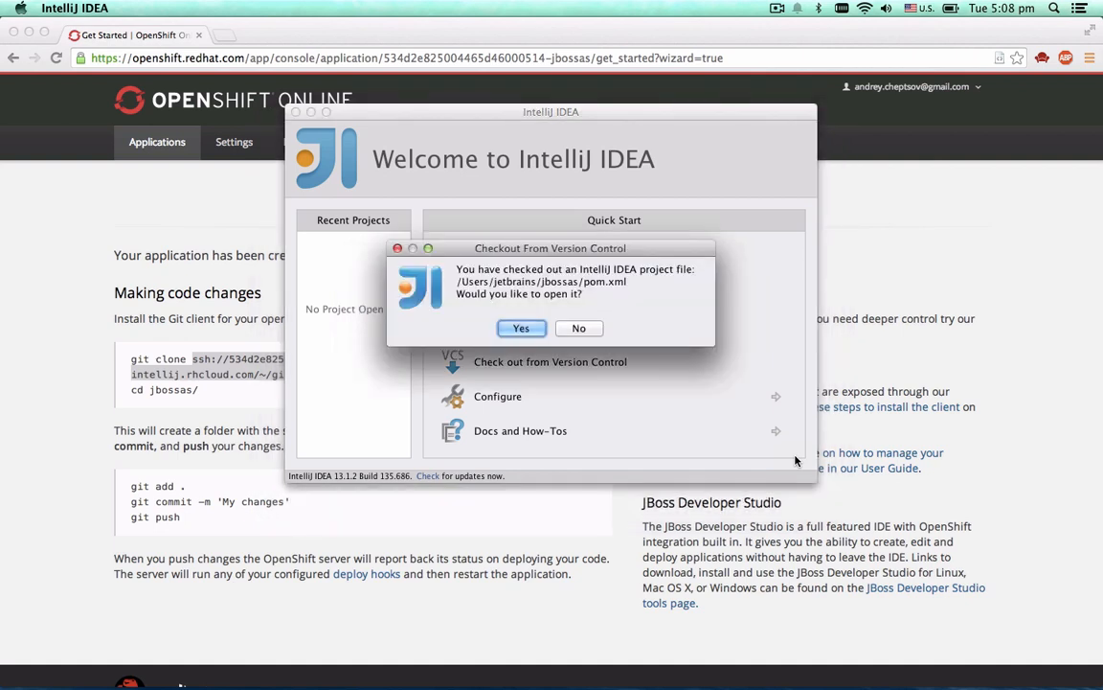
{"action": "left_click", "coordinate": [521, 327]}
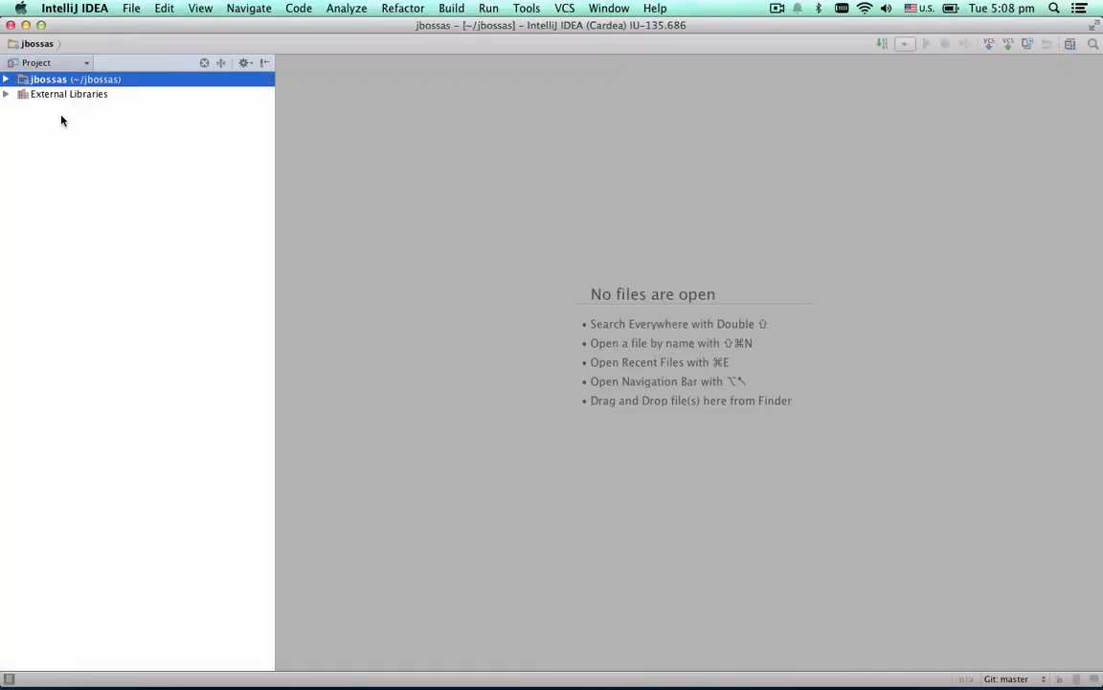
Expand jbossas > src > main > webapp and open index.html in the editor
{"action": "left_click", "coordinate": [7, 78]}
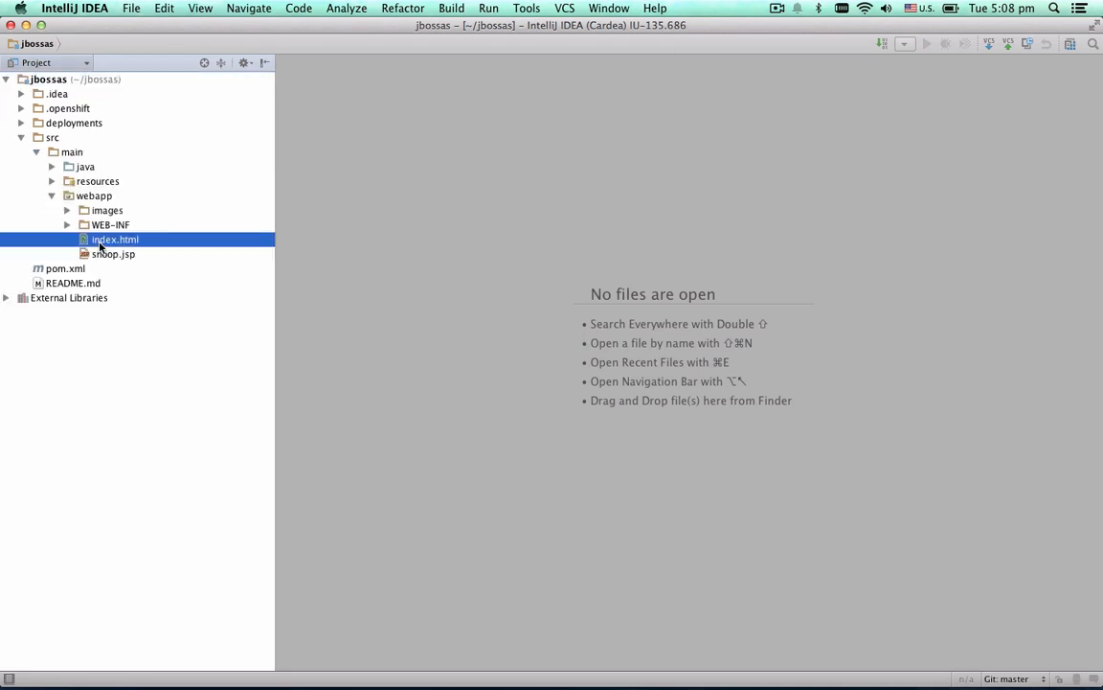
{"action": "double_click", "coordinate": [115, 239]}
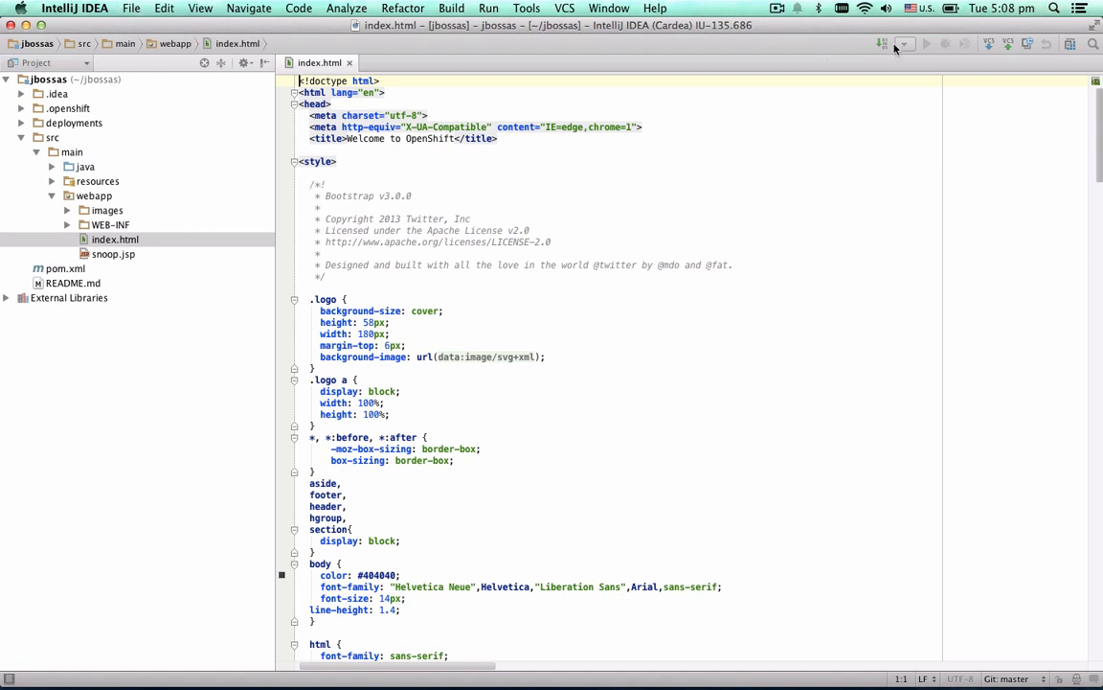
Add an OpenShift Deployment run configuration named OpenShift that deploys jbossas
{"action": "left_click", "coordinate": [903, 44]}
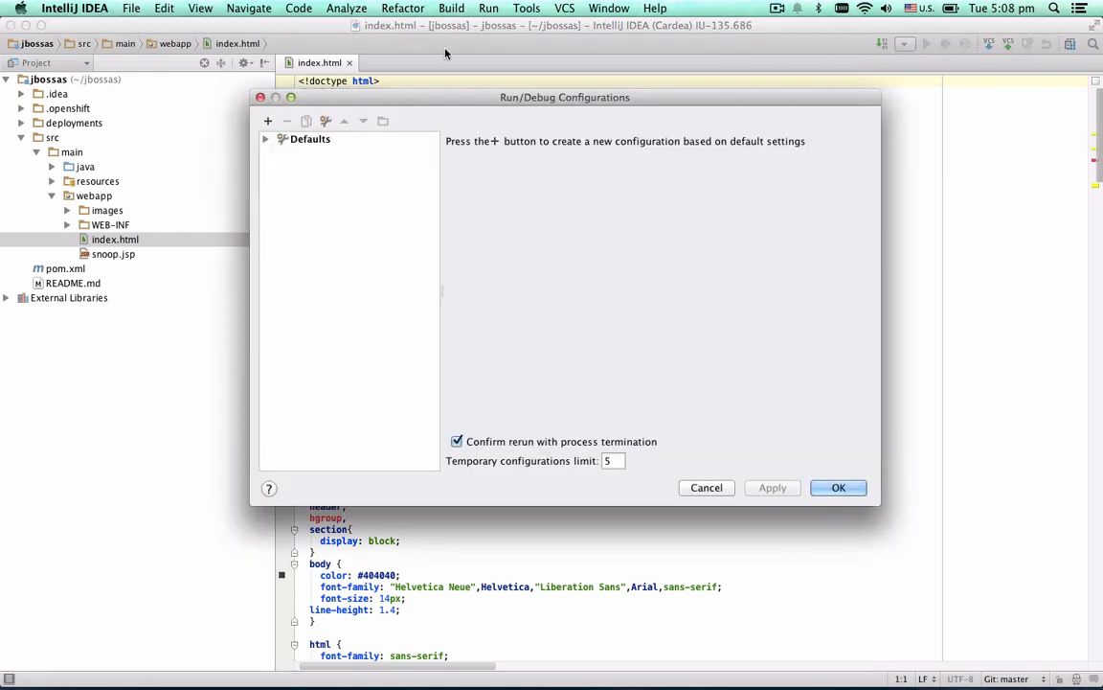
{"action": "left_click", "coordinate": [268, 120]}
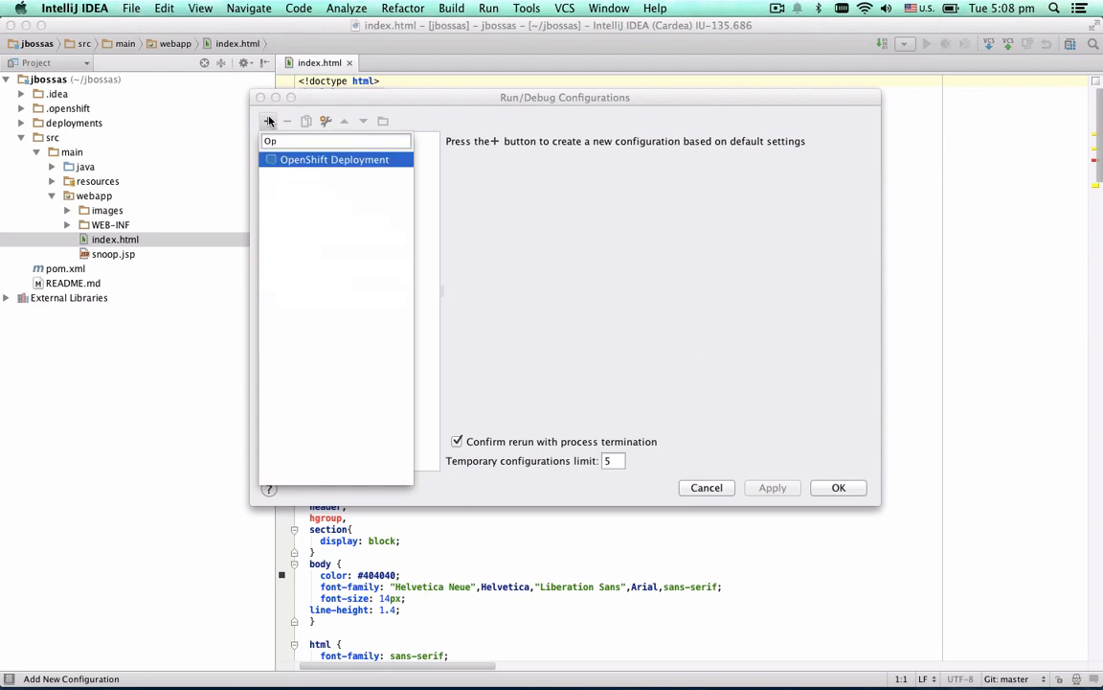
{"action": "left_click", "coordinate": [268, 121]}
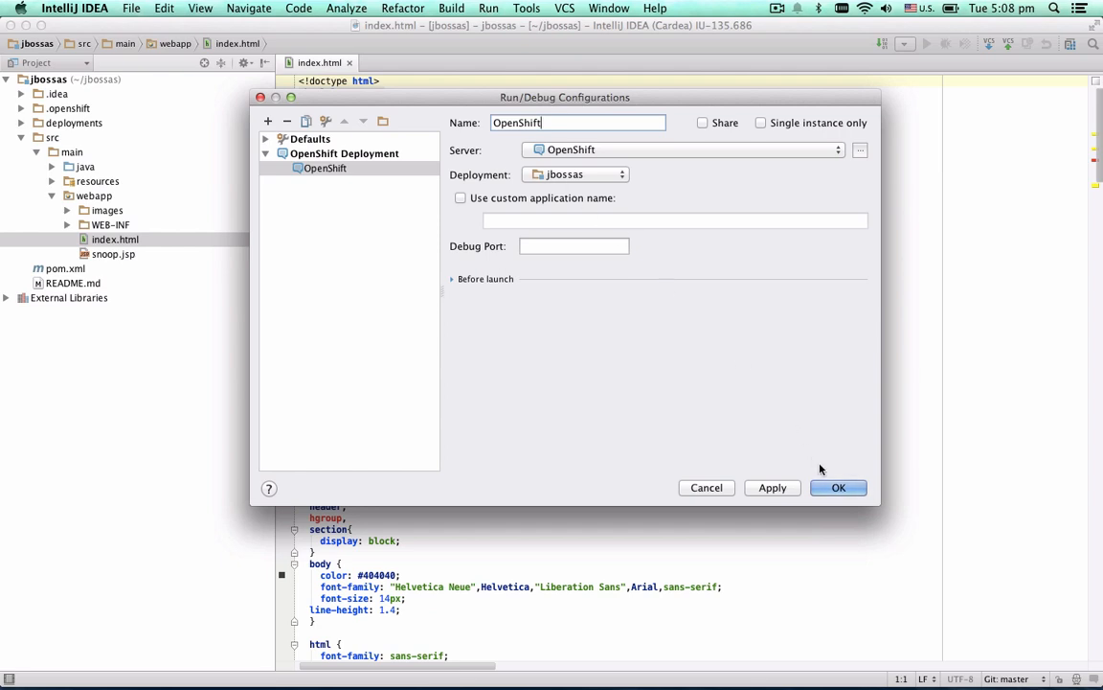
{"action": "left_click", "coordinate": [838, 487]}
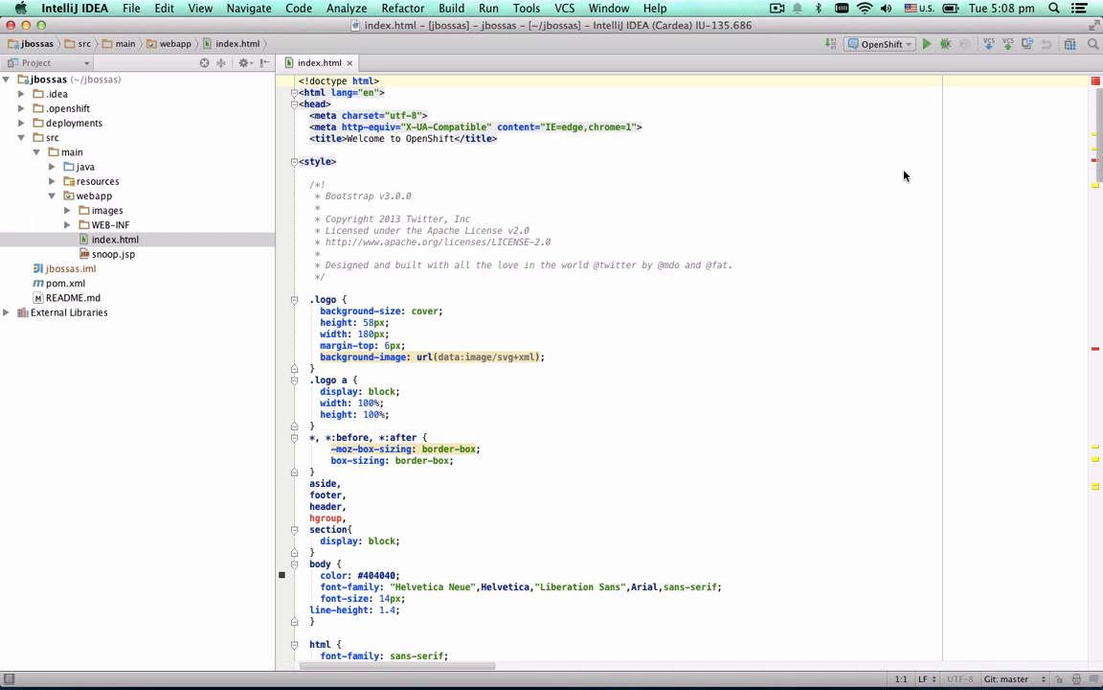
Run the OpenShift configuration until jbossas is reported available at its rhcloud URL
{"action": "left_click", "coordinate": [925, 44]}
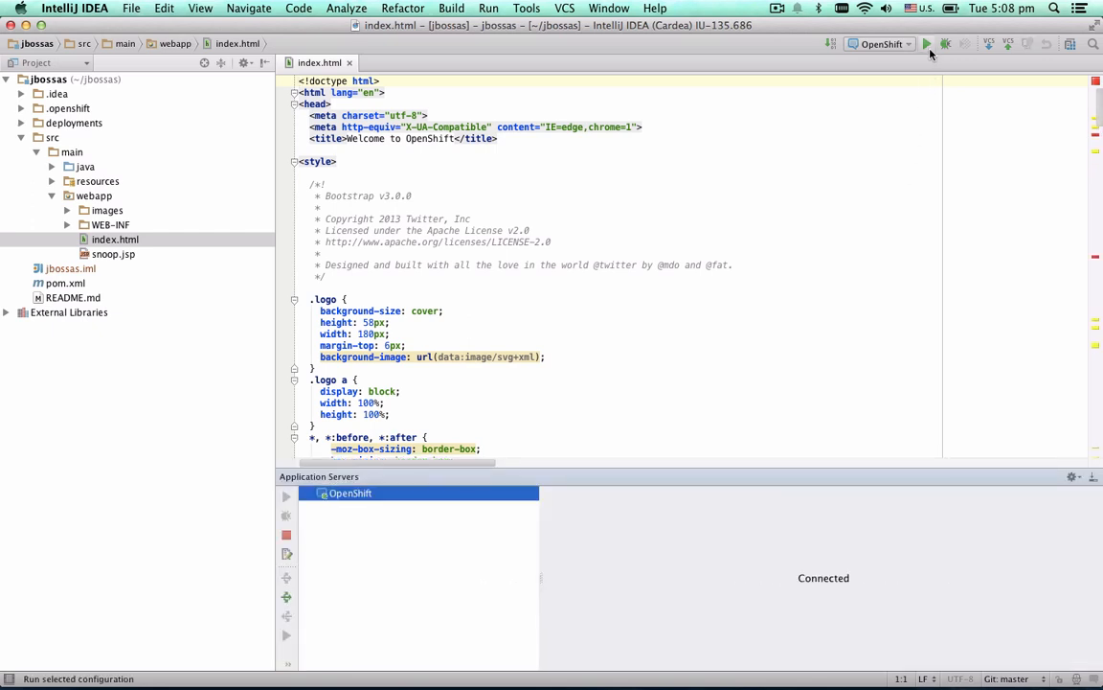
{"action": "left_click", "coordinate": [926, 44]}
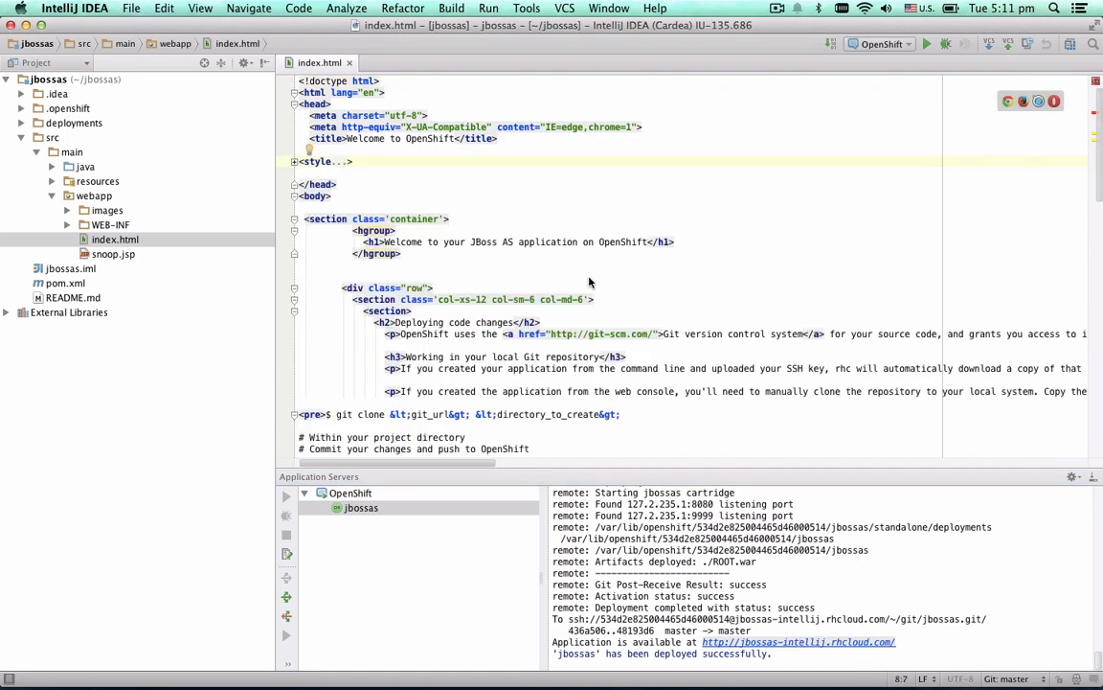
Append ' (Deployed with IntelliJ IDEA)' to the h1 heading in index.html
{"action": "left_click", "coordinate": [653, 241]}
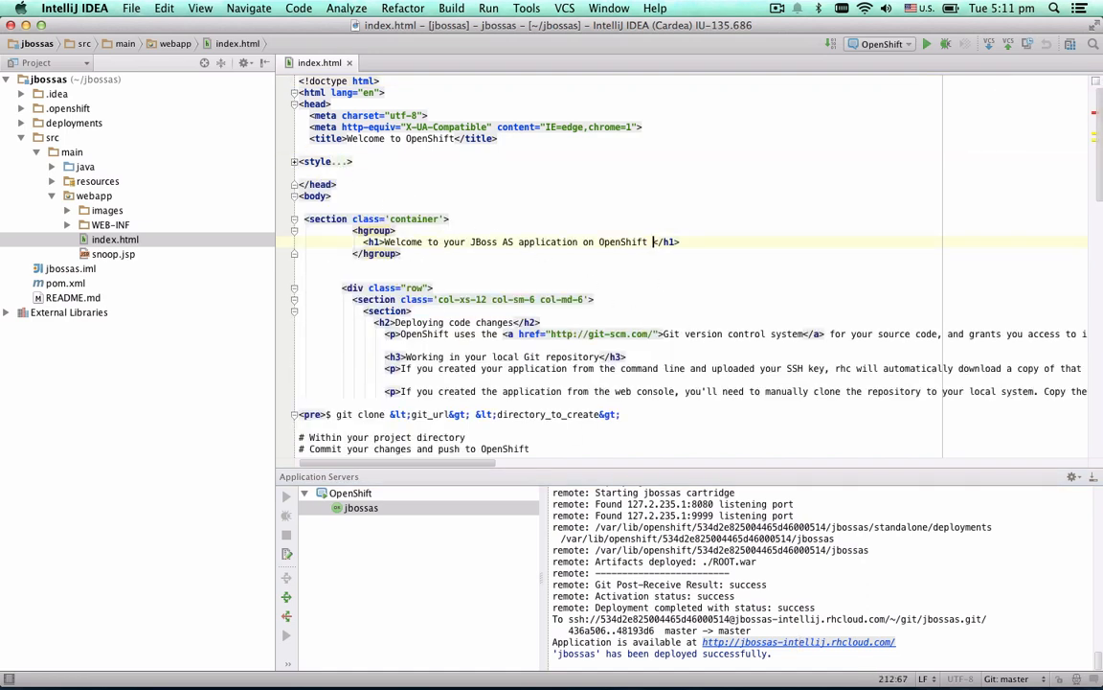
{"action": "type", "text": "(Deployed with IntelliJ IDEA"}
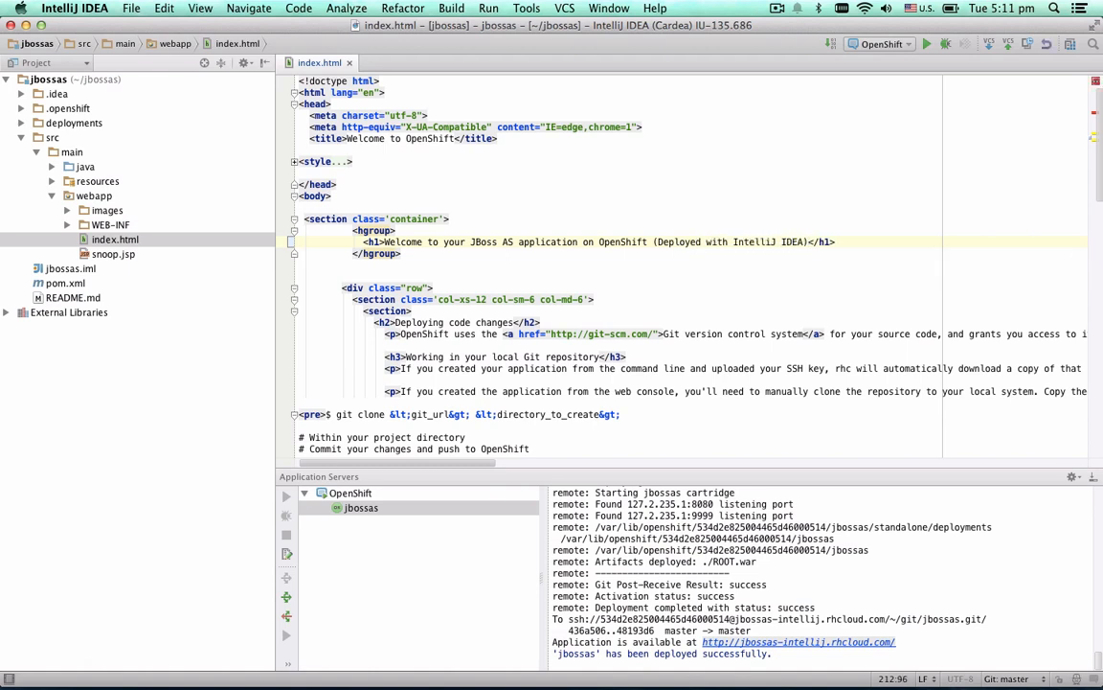
{"action": "left_click", "coordinate": [944, 44]}
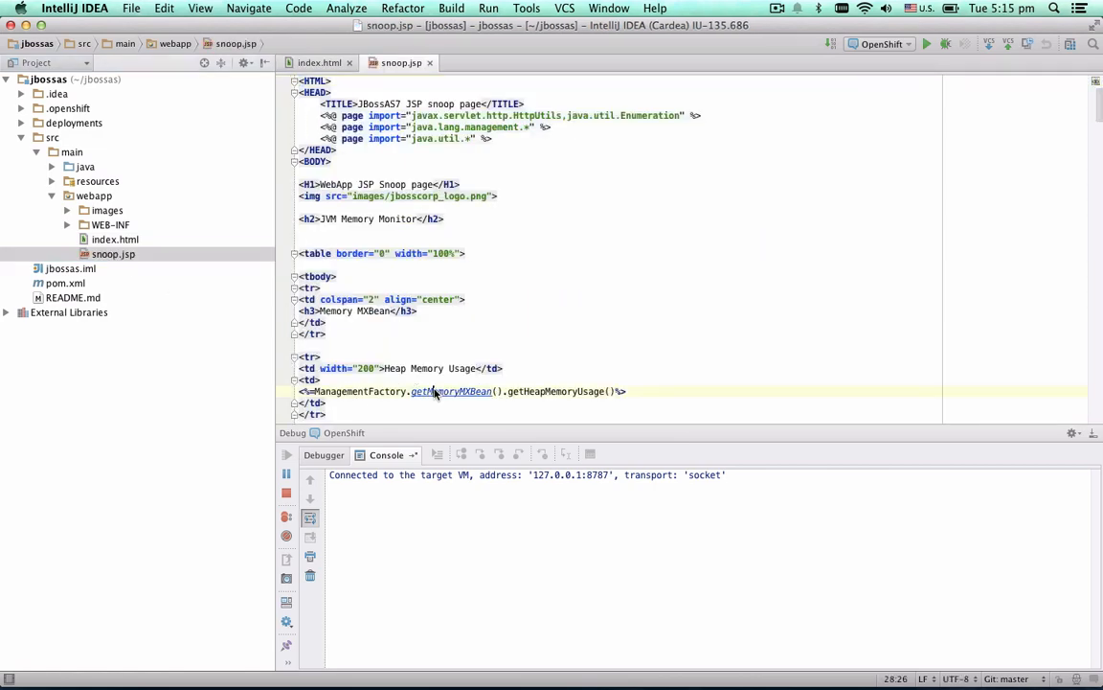
Break at getMemoryMXBean in snoop.jsp and load the live snoop.jsp page to hit it
{"action": "left_click", "coordinate": [450, 391]}
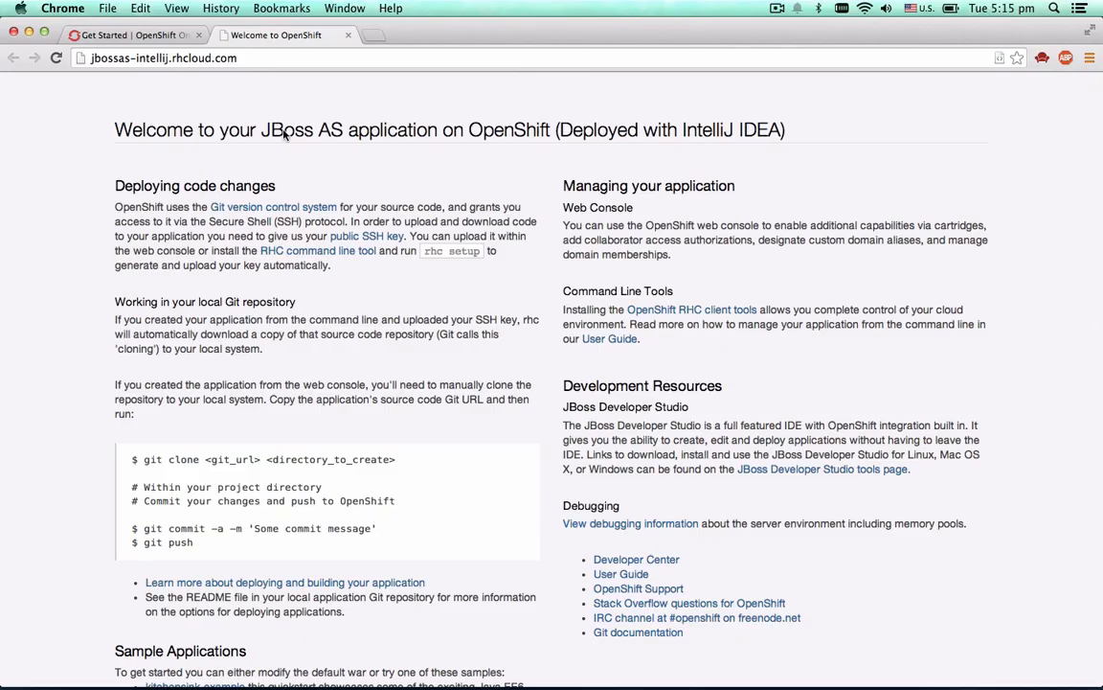
{"action": "type", "text": "snoop.jsp"}
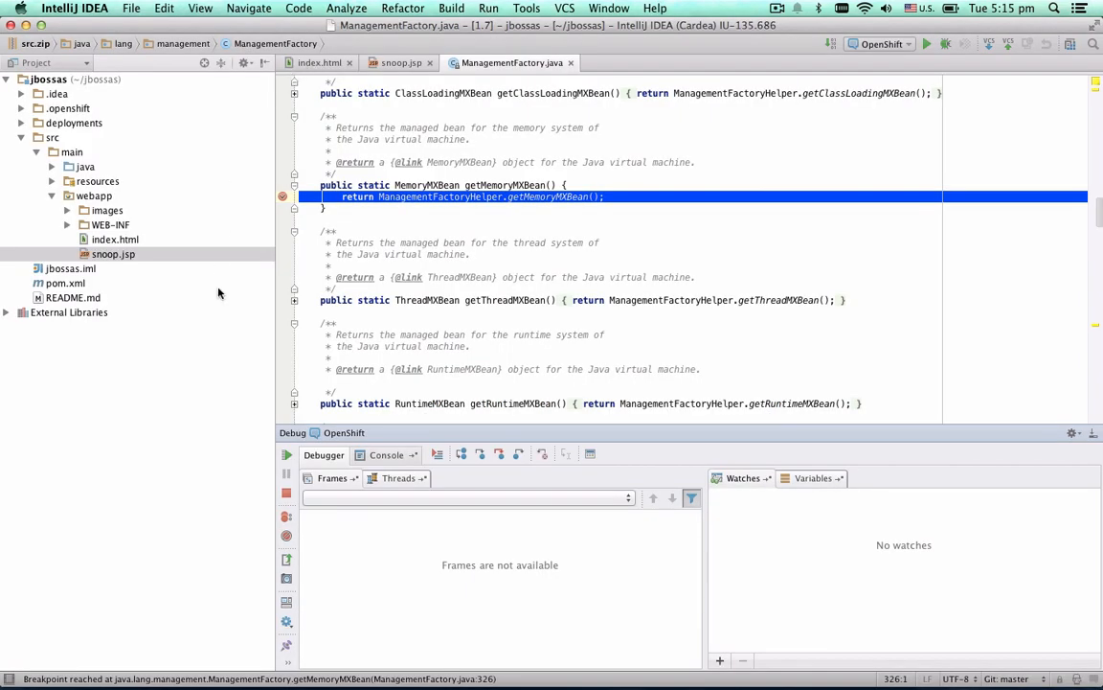
Resume the program from the getMemoryMXBean breakpoint in the Debug tool window
{"action": "left_click", "coordinate": [287, 454]}
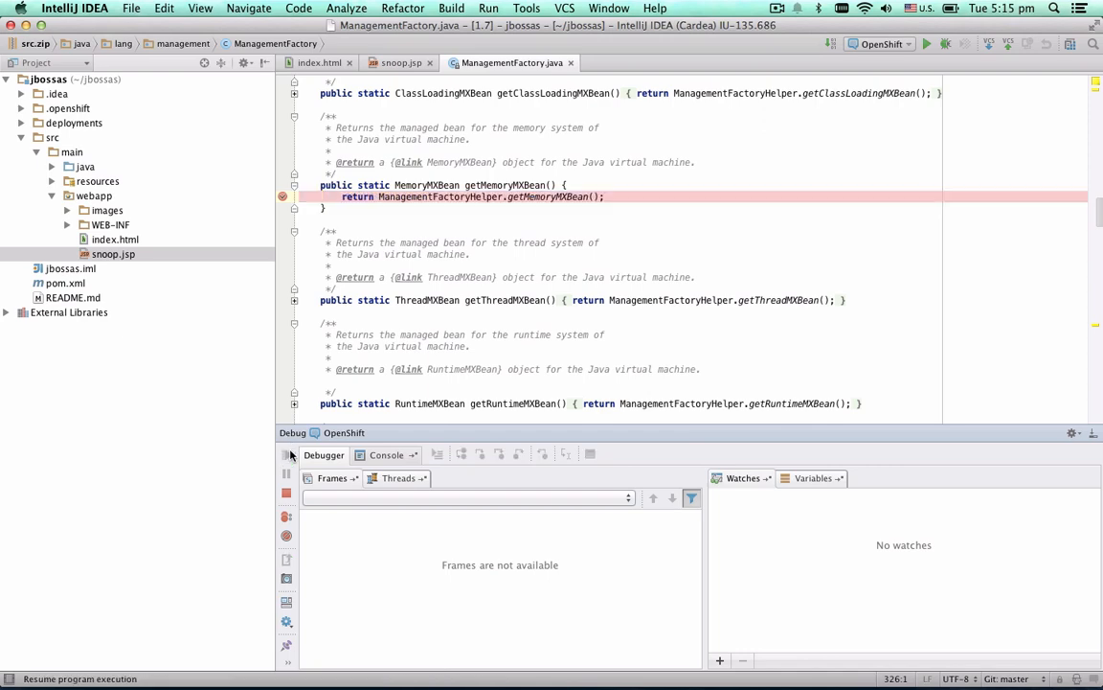